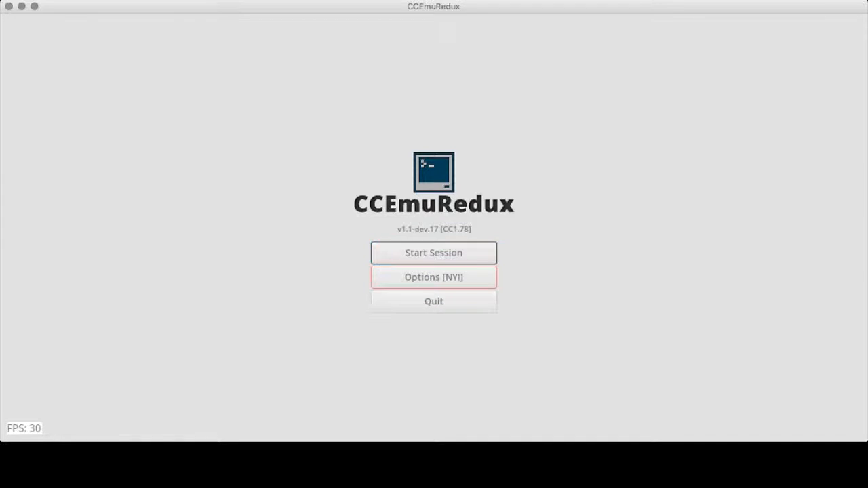
# Step: Open the saved-session list and select the Workshop session
pyautogui.click(434, 252)
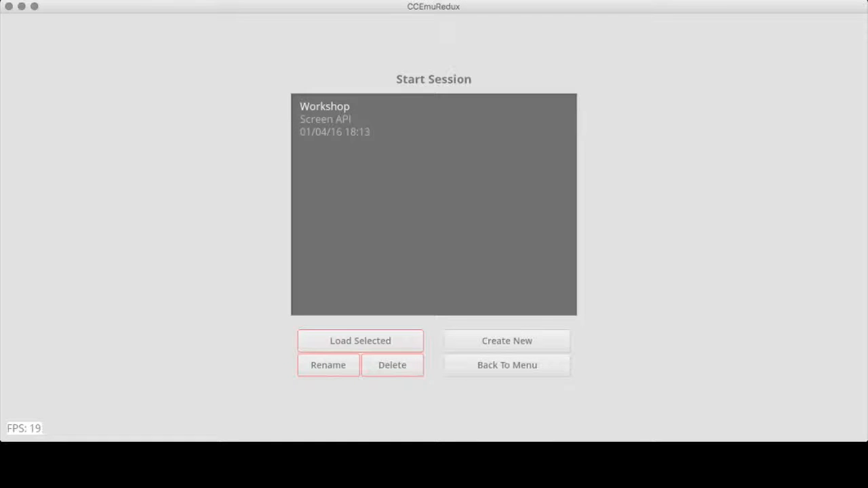
pyautogui.click(433, 119)
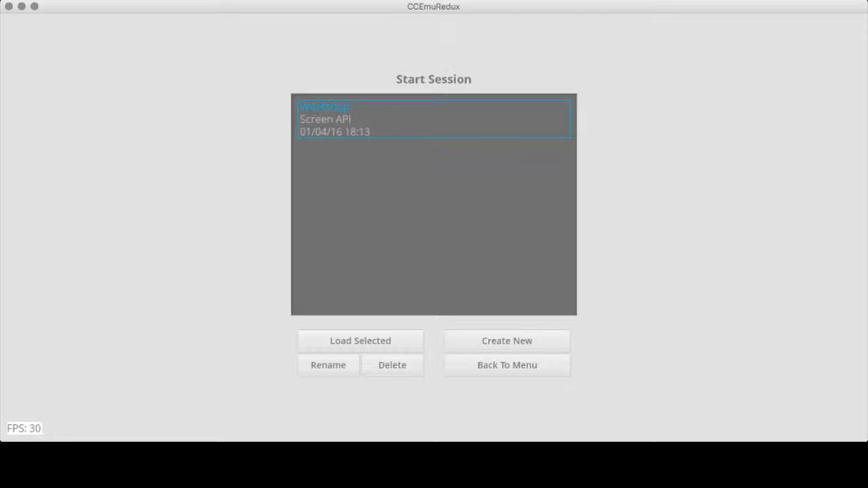
# Step: Create a new session, replacing the default name with 'YouTube'
pyautogui.click(506, 340)
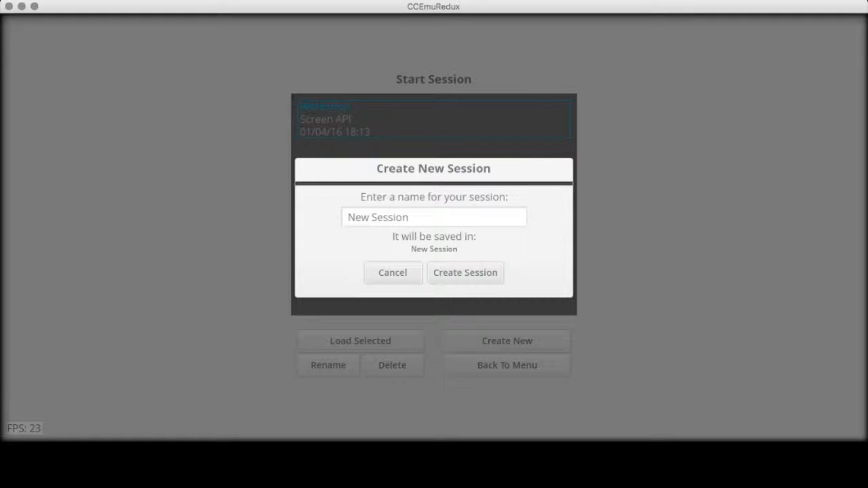
pyautogui.click(434, 217)
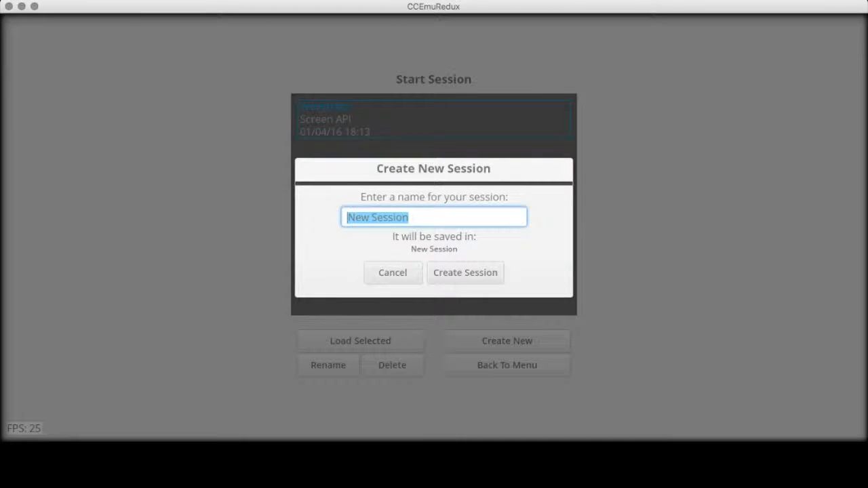
pyautogui.write('Youtu')
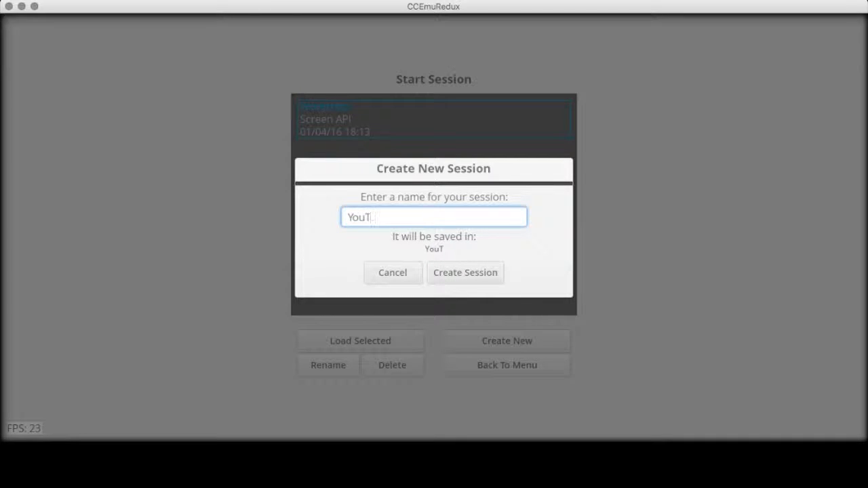
pyautogui.write('ube')
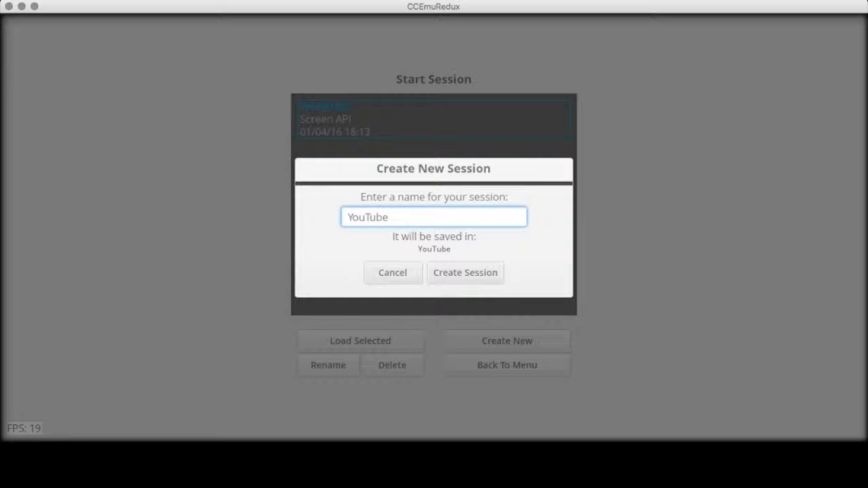
pyautogui.click(465, 273)
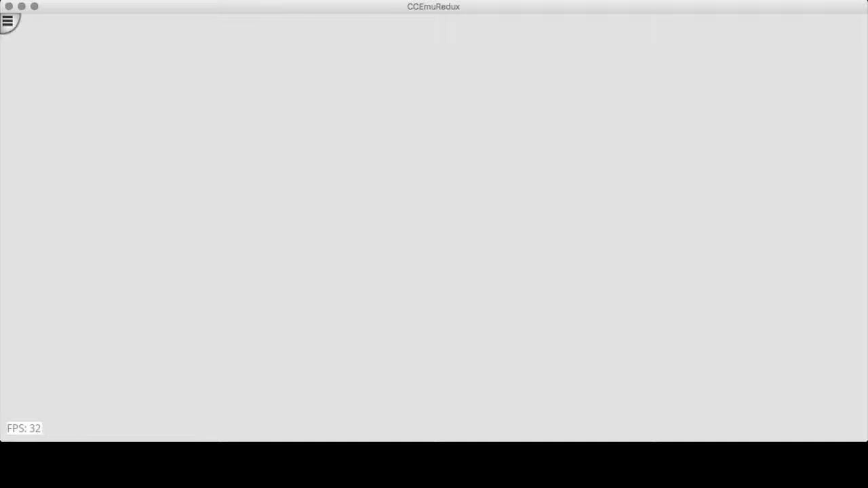
# Step: Expand the top-left radial session menu
pyautogui.click(9, 20)
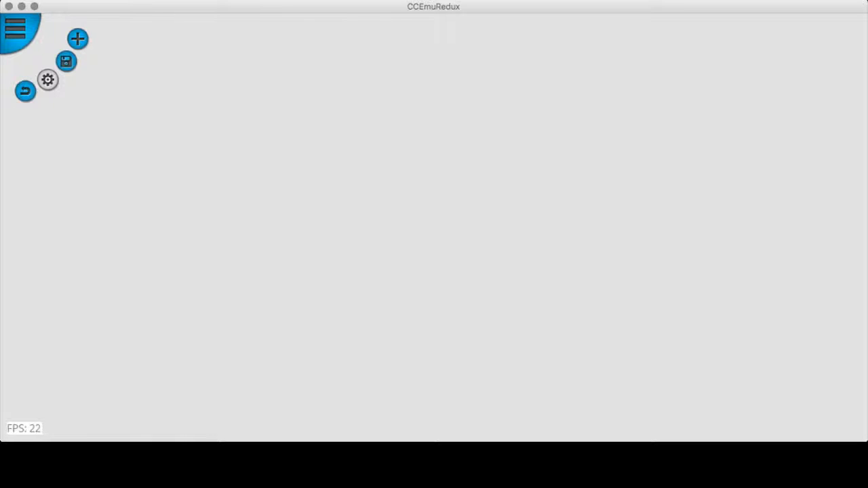
pyautogui.moveTo(66, 61)
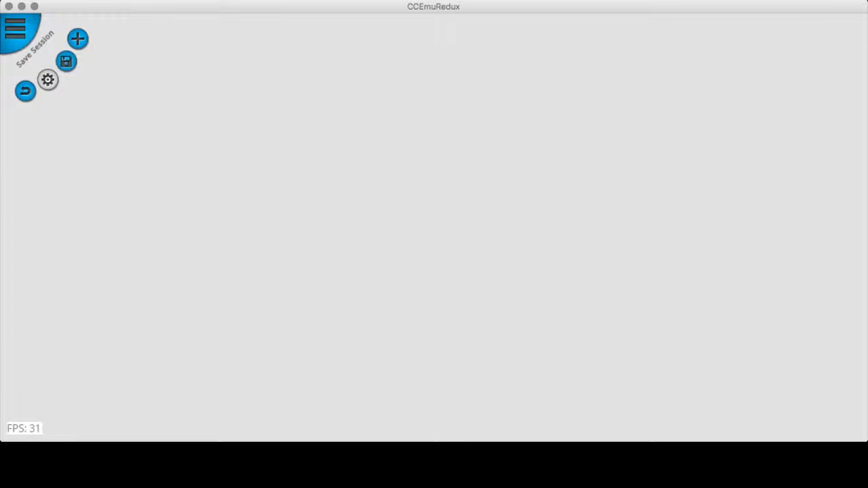
pyautogui.moveTo(15, 29)
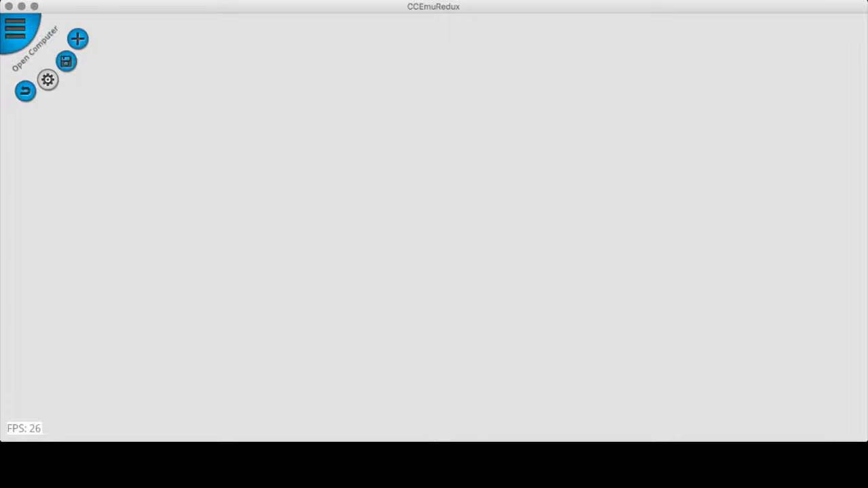
# Step: Open computer ID 1 with the 1048576 storage limit and Advanced options enabled
pyautogui.click(32, 40)
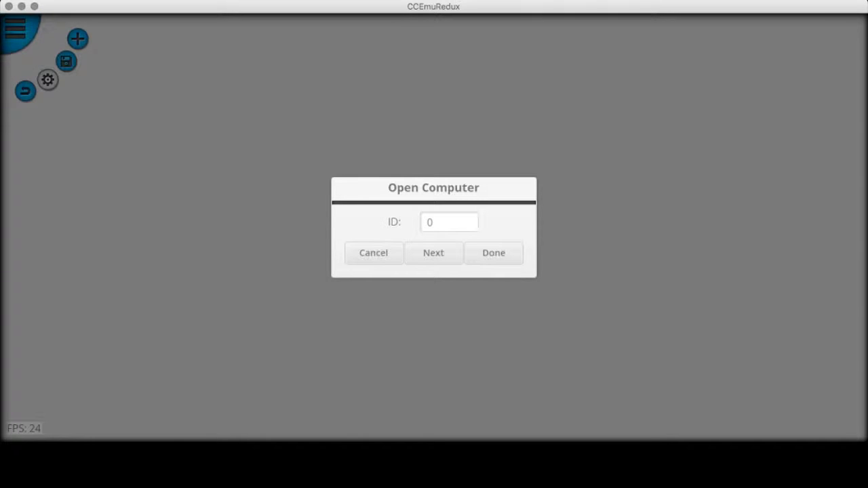
pyautogui.click(449, 221)
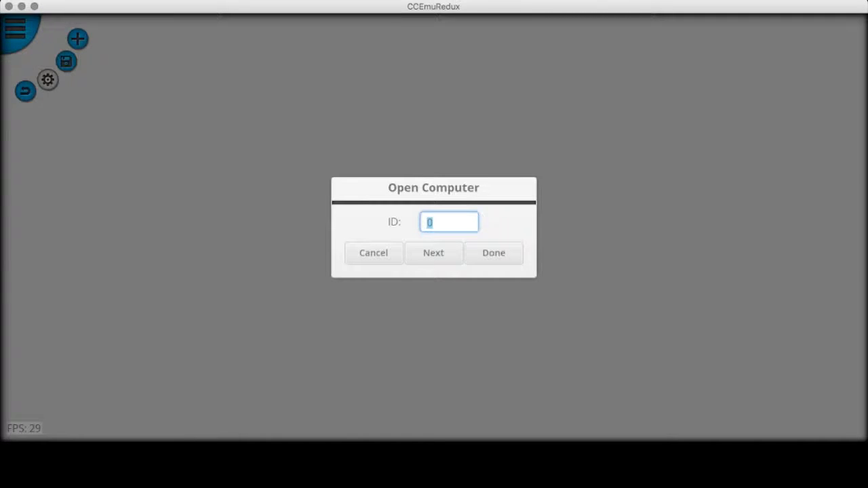
pyautogui.write('100')
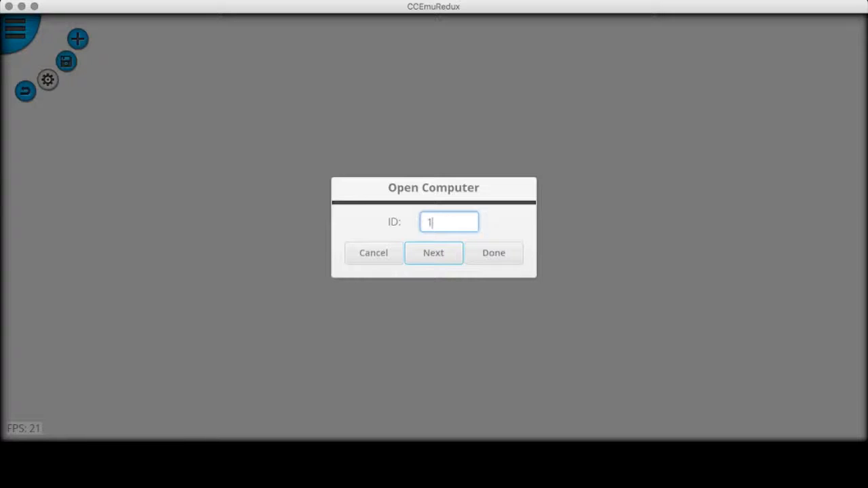
pyautogui.click(433, 253)
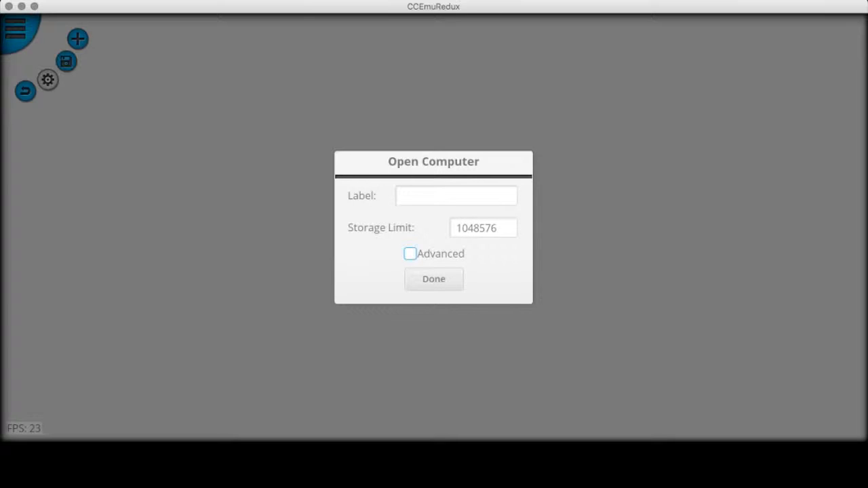
pyautogui.click(456, 195)
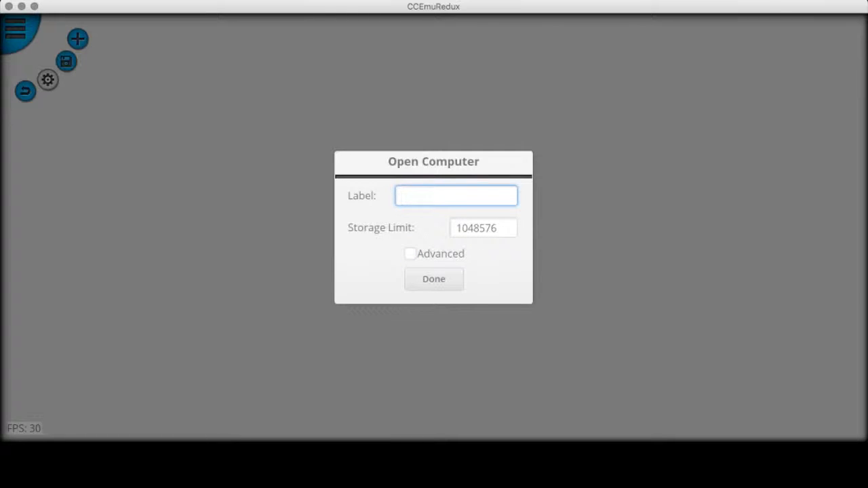
pyautogui.click(482, 227)
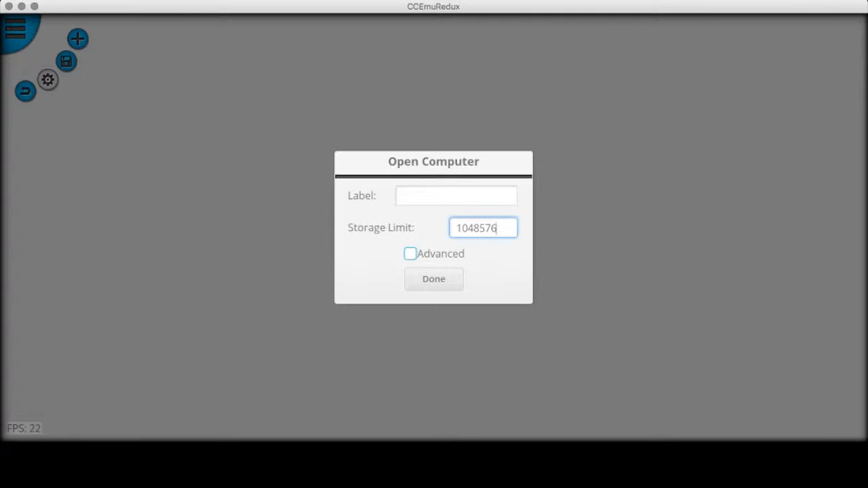
pyautogui.click(409, 253)
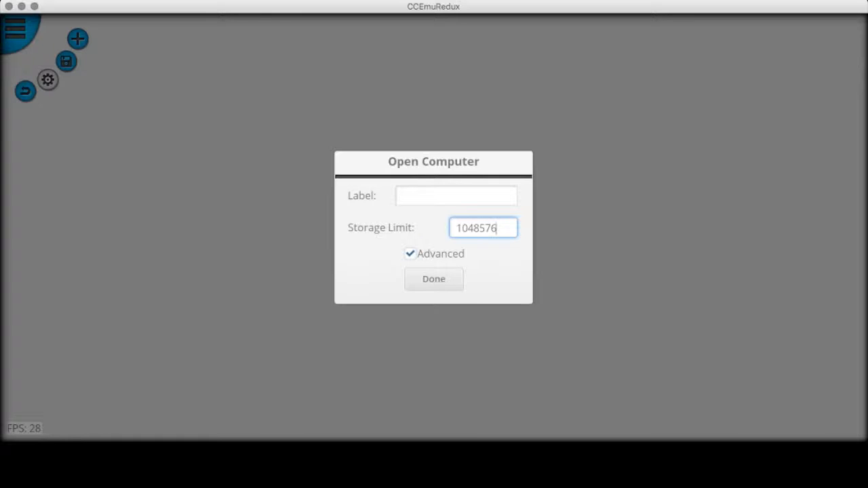
pyautogui.click(434, 279)
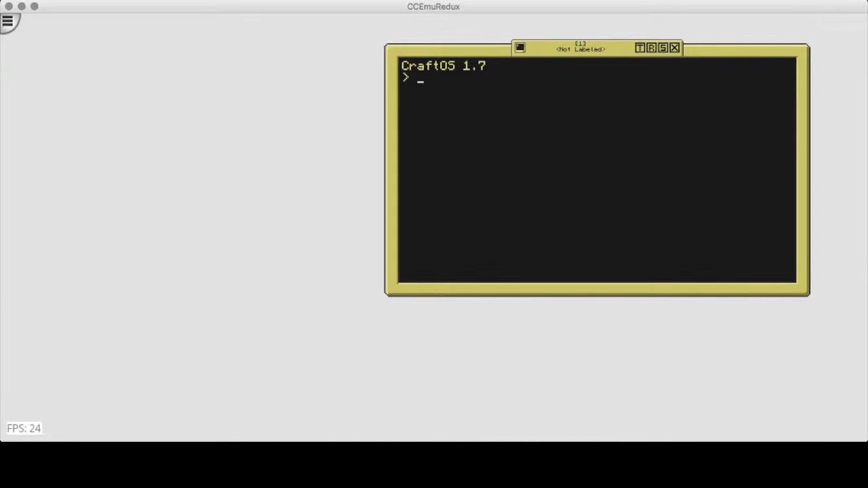
# Step: Drag the computer 1 CraftOS terminal to the workspace centre, then close it
pyautogui.moveTo(579, 47); pyautogui.dragTo(424, 133)
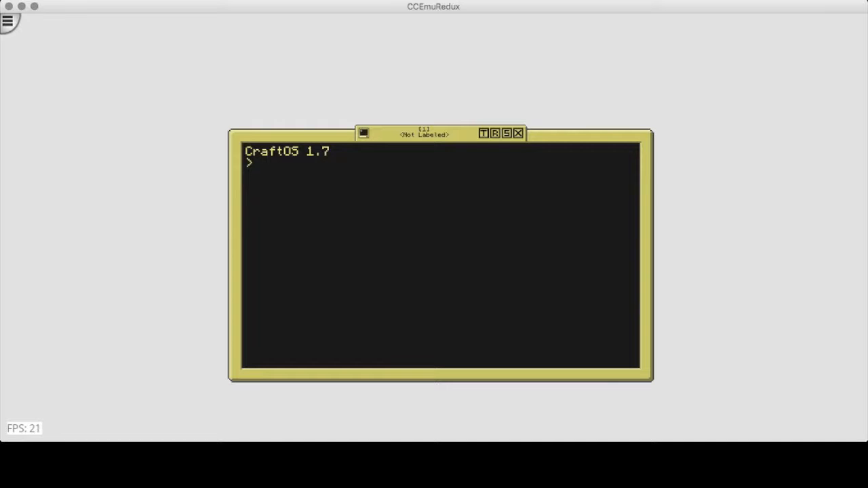
pyautogui.click(518, 133)
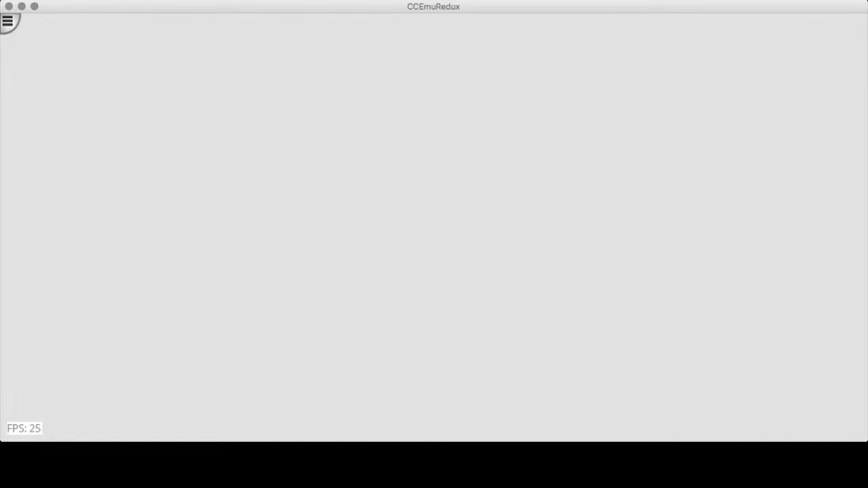
# Step: Reopen computer ID 1 with default settings from the session menu
pyautogui.click(7, 21)
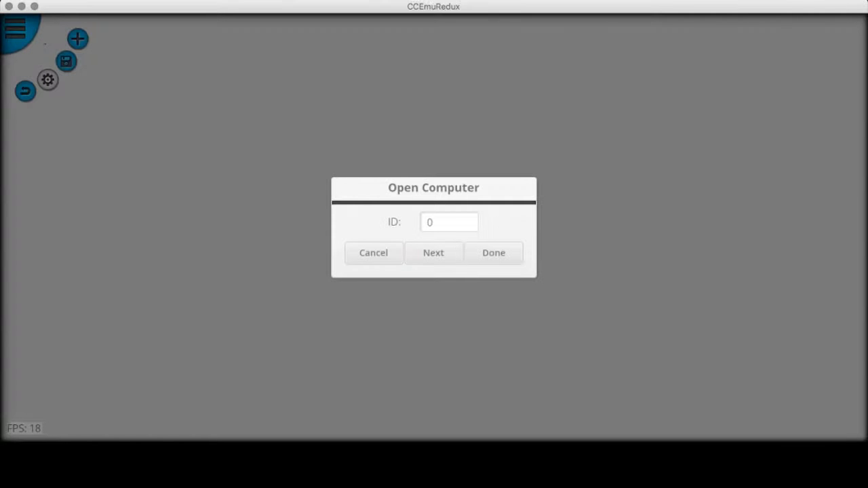
pyautogui.click(449, 222)
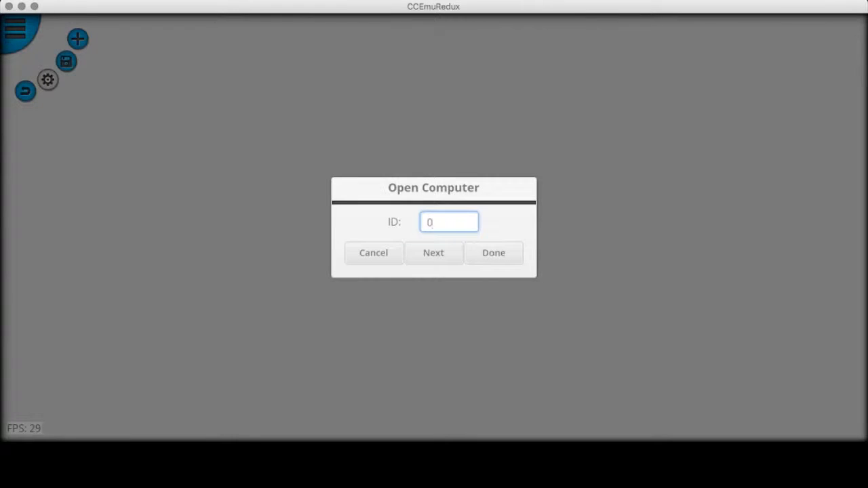
pyautogui.write('1')
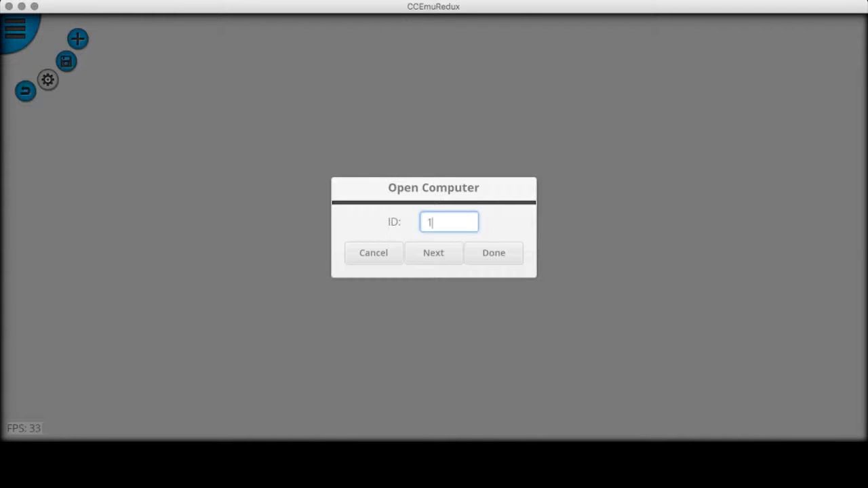
pyautogui.click(494, 252)
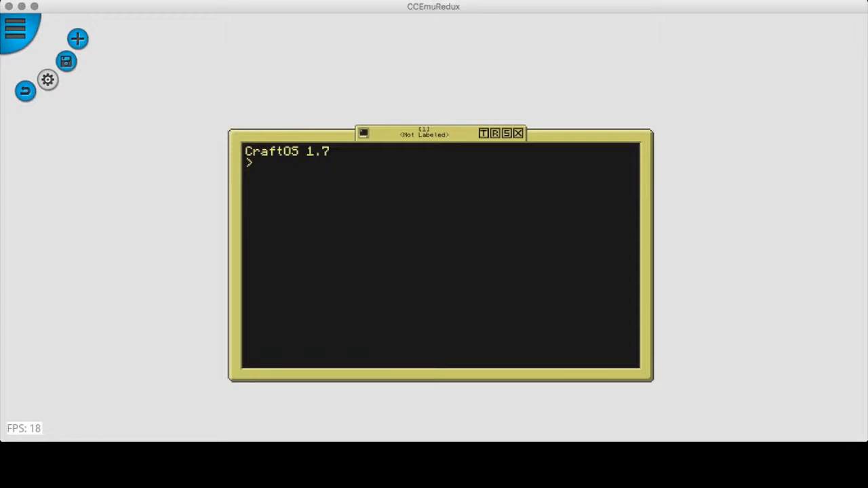
pyautogui.moveTo(65, 61)
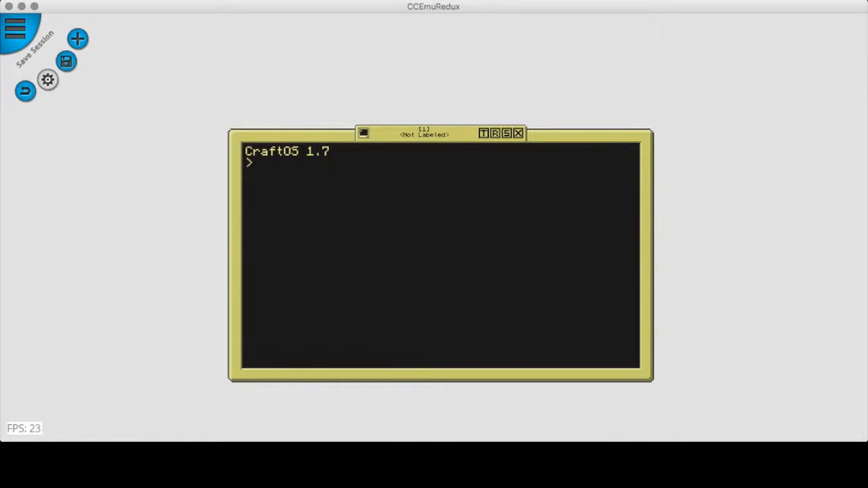